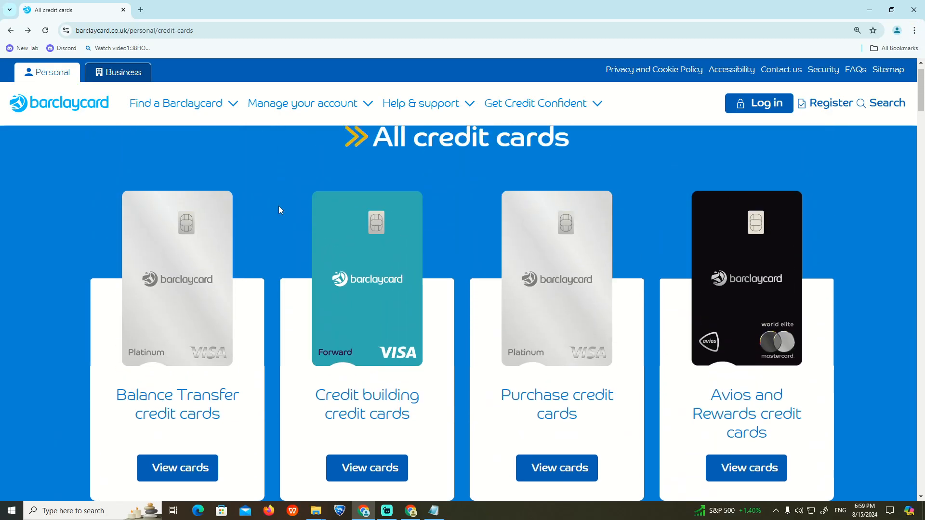
# Scroll up and down through the Barclaycard page and the Notepad payee instructions.
pyautogui.scroll(-3)
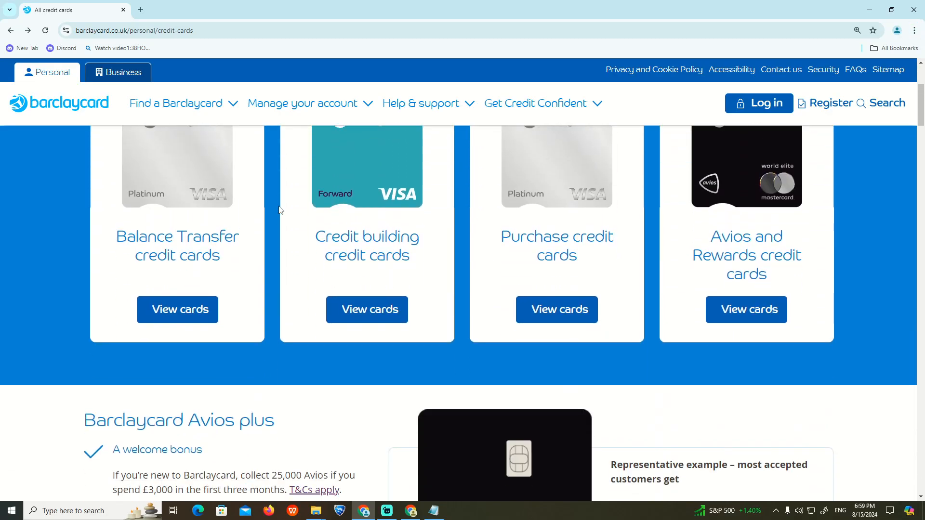
pyautogui.moveTo(273, 190)
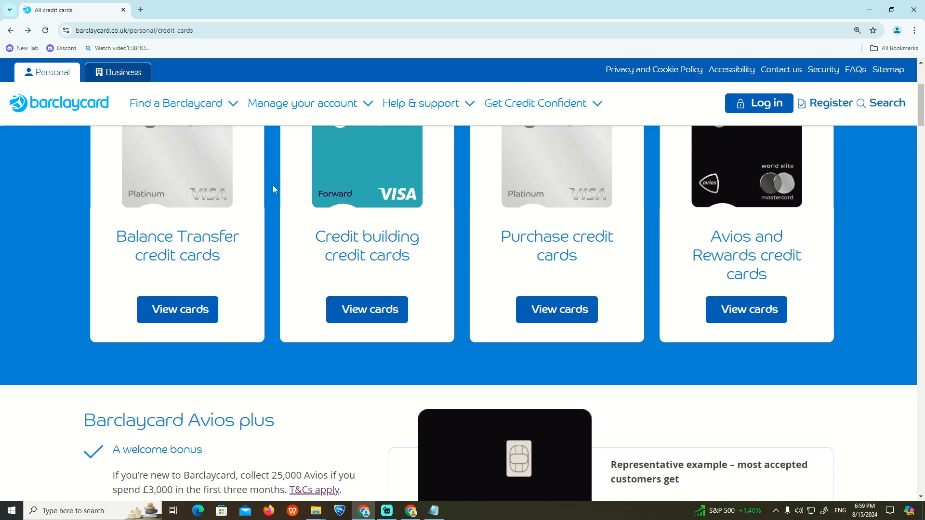
pyautogui.moveTo(339, 345)
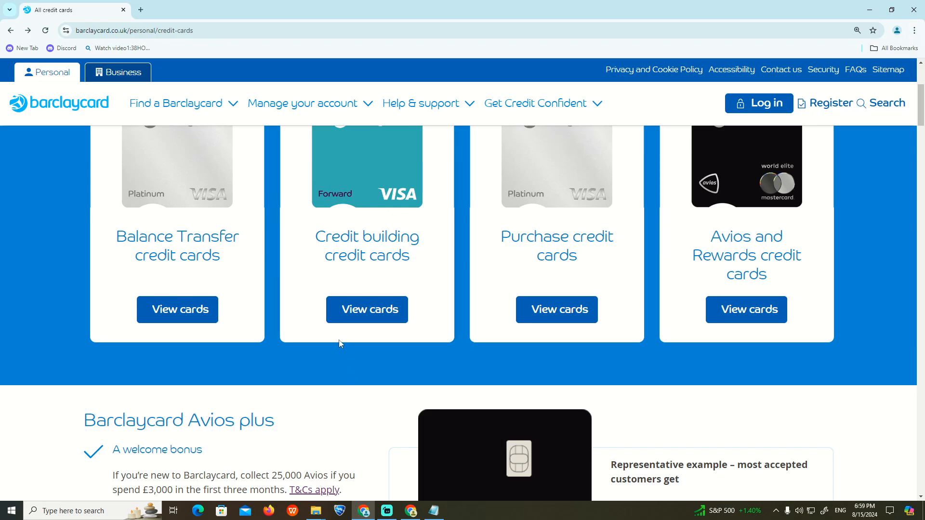
pyautogui.scroll(-3)
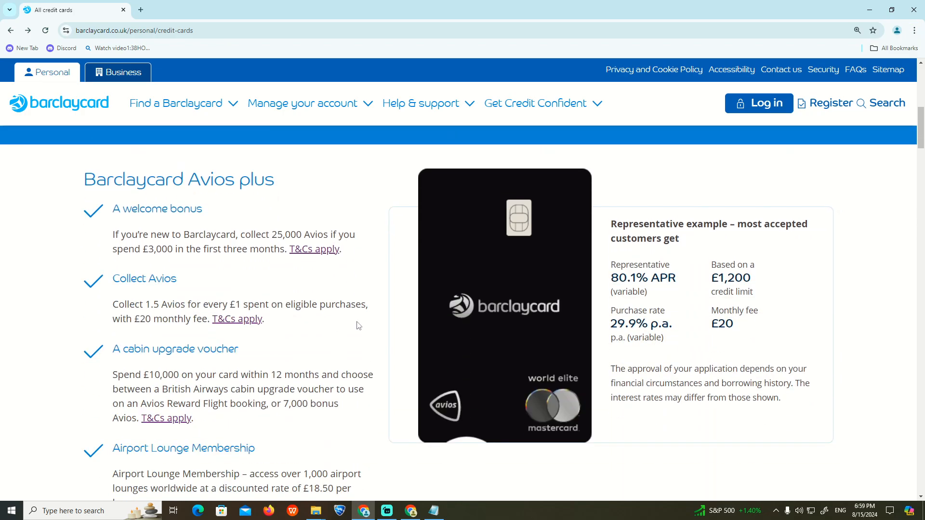
pyautogui.moveTo(375, 321)
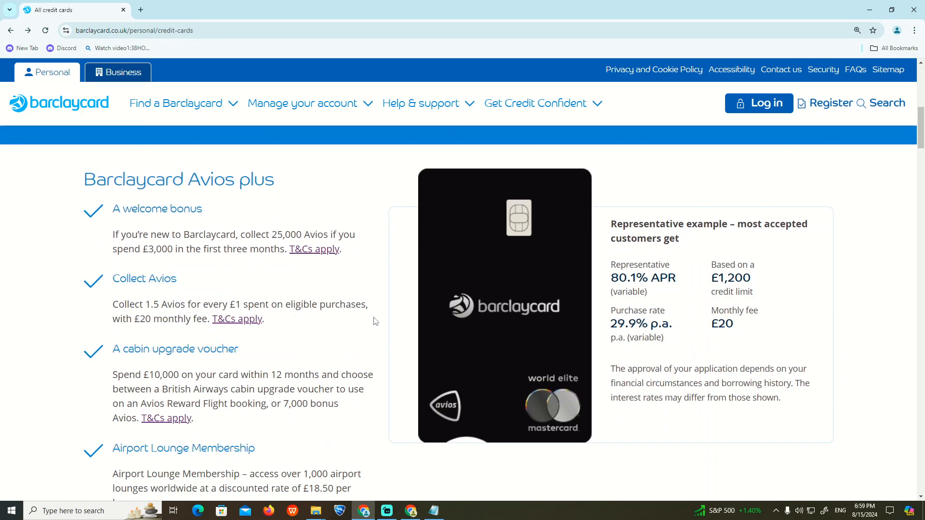
pyautogui.scroll(3)
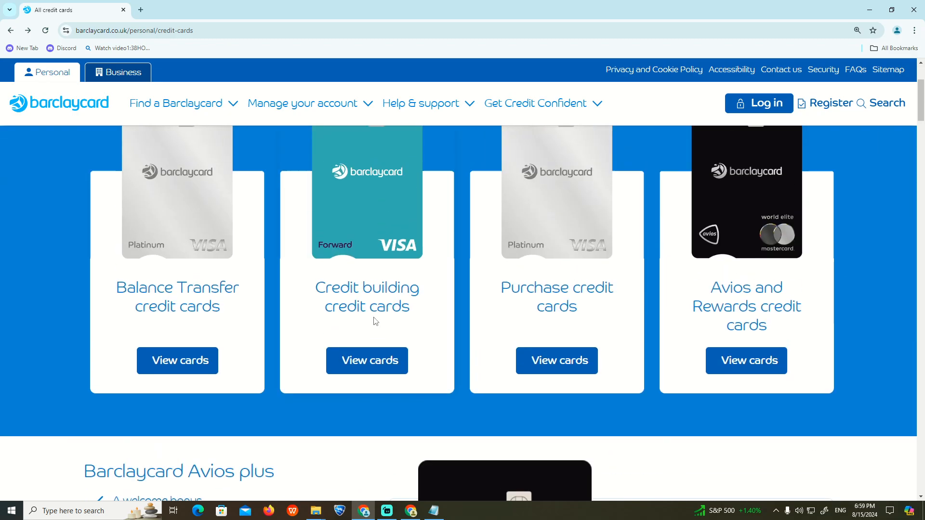
pyautogui.scroll(-3)
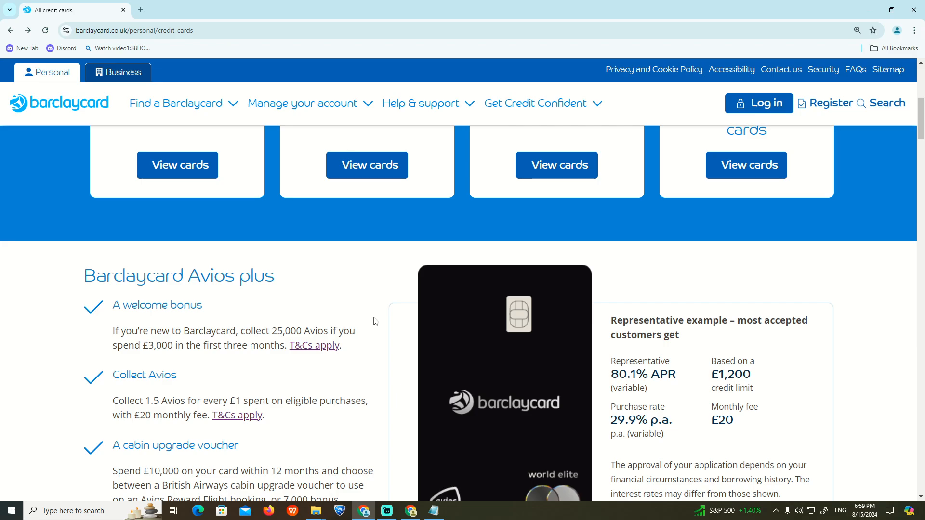
pyautogui.scroll(3)
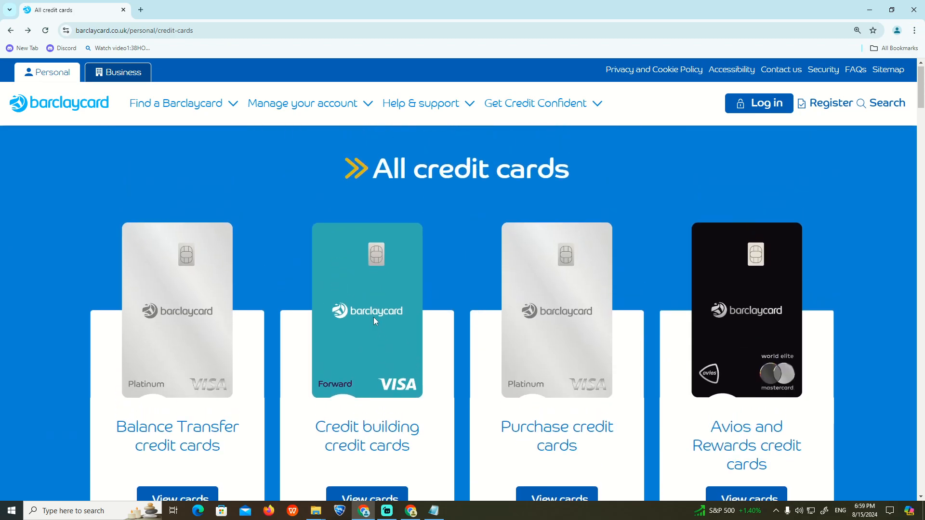
pyautogui.scroll(-3)
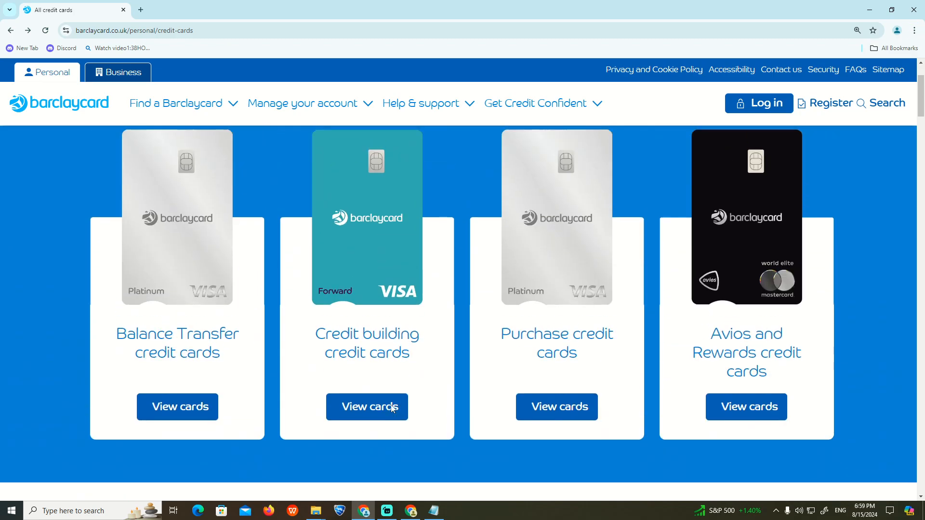
pyautogui.scroll(3)
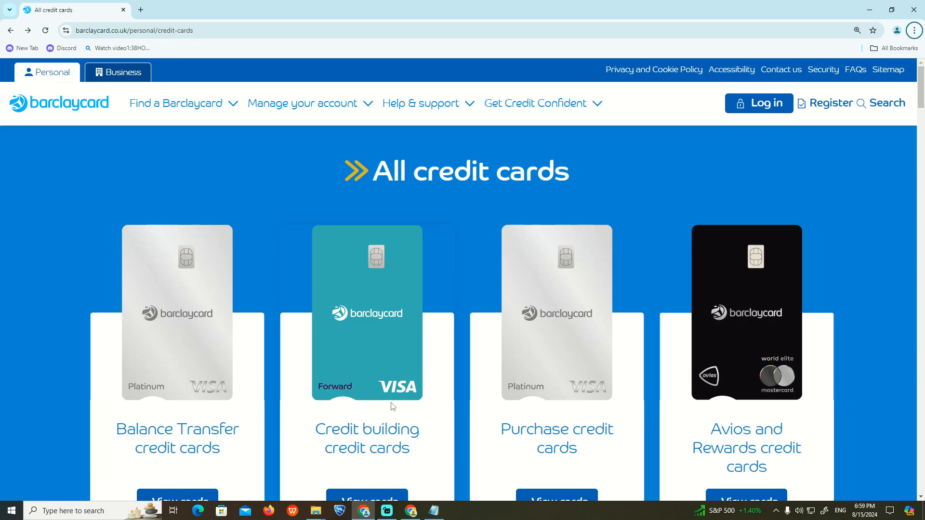
pyautogui.scroll(-3)
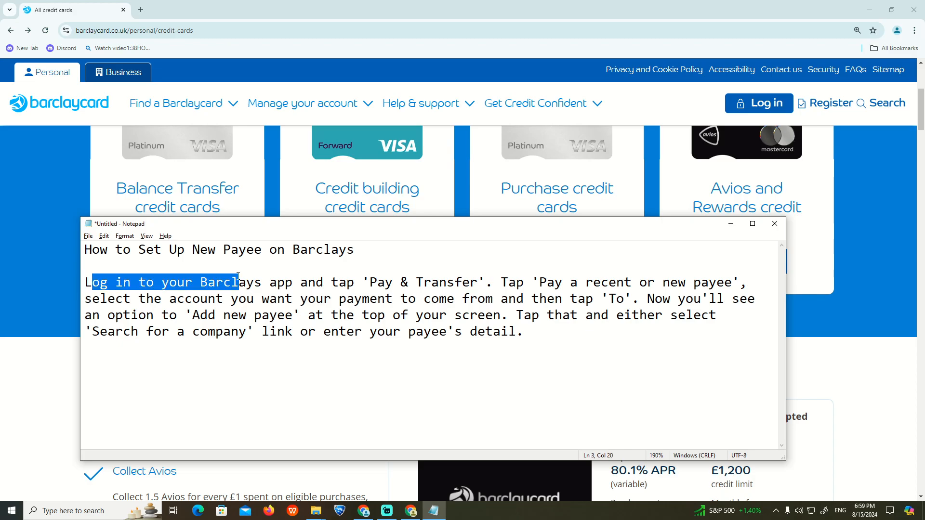
# Read through the Notepad instructions for adding a new Barclays payee line by line without editing.
pyautogui.click(464, 282)
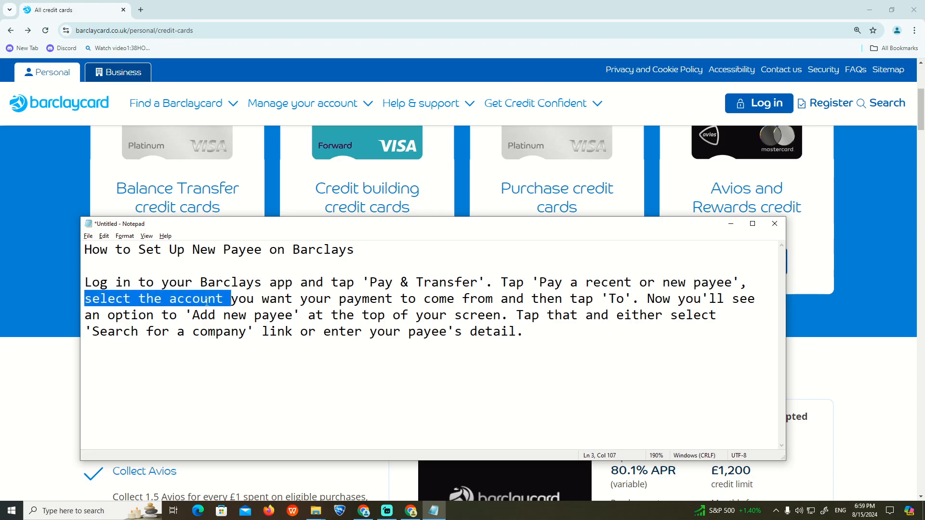
pyautogui.click(495, 299)
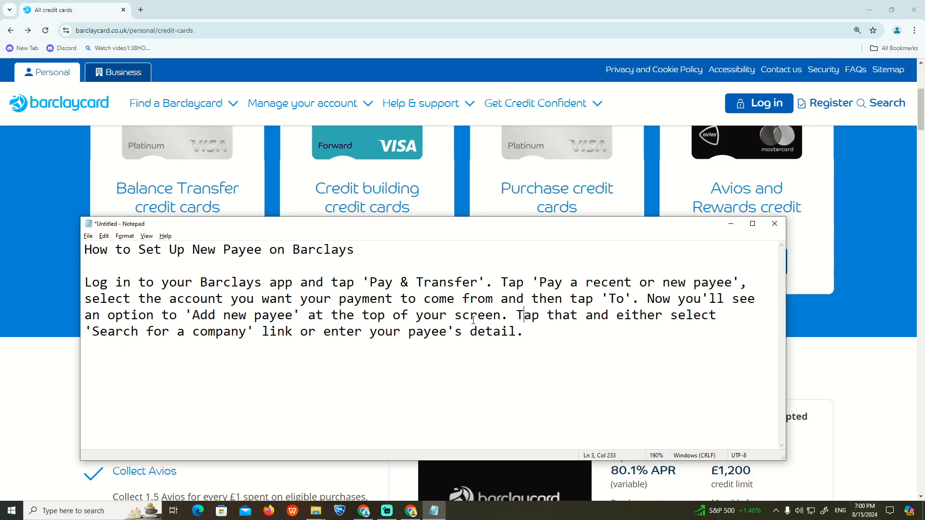
pyautogui.click(291, 331)
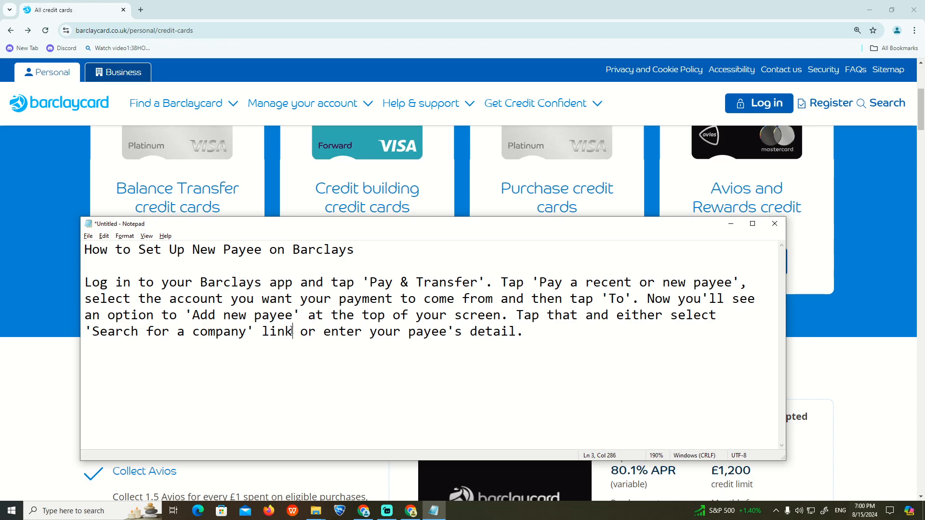
pyautogui.click(498, 315)
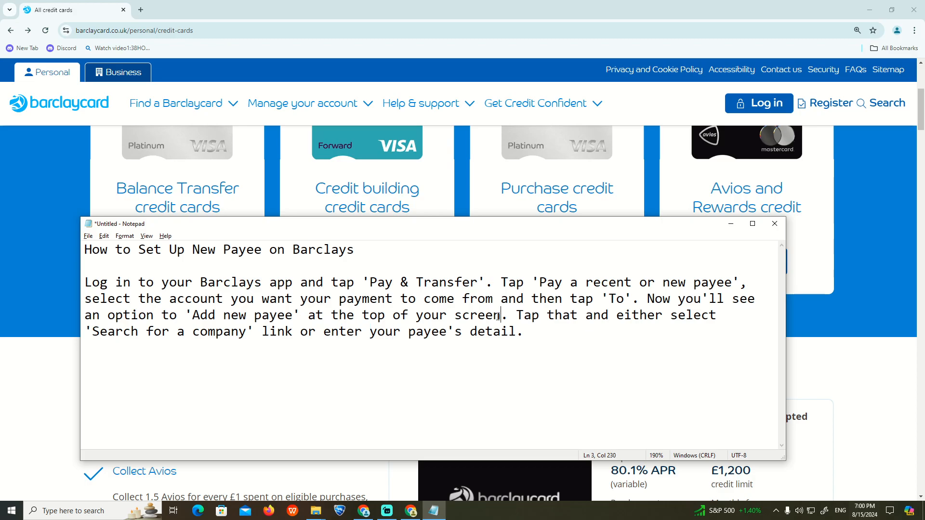